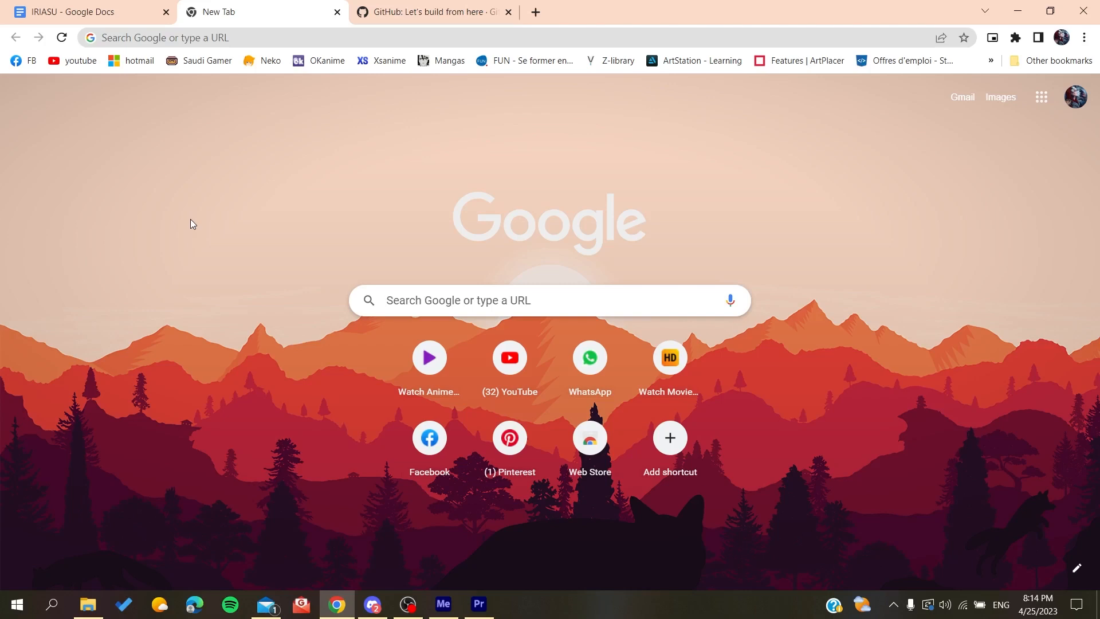
From the GitHub home page, start the Sign up flow for a new account.
{"action": "left_click", "coordinate": [432, 12]}
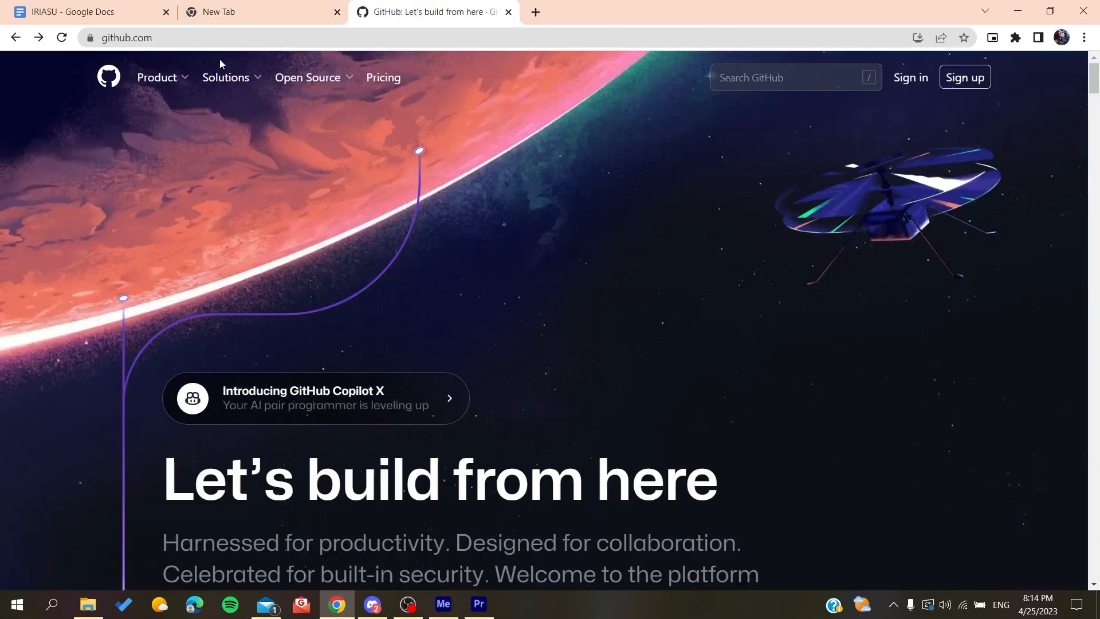
{"action": "left_click", "coordinate": [126, 38]}
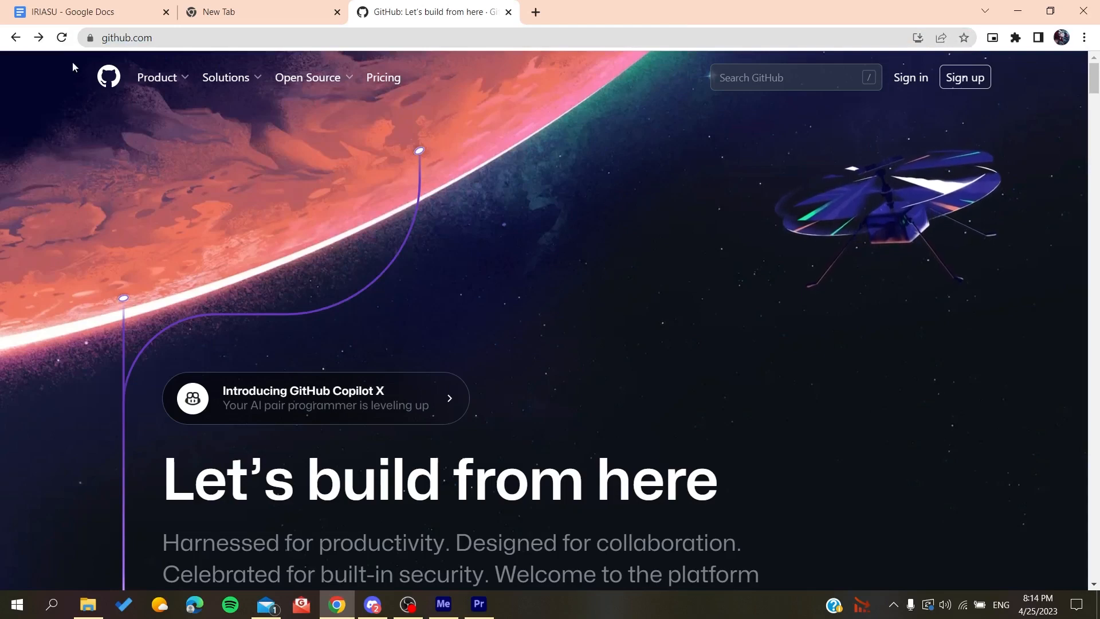
{"action": "left_click", "coordinate": [157, 77]}
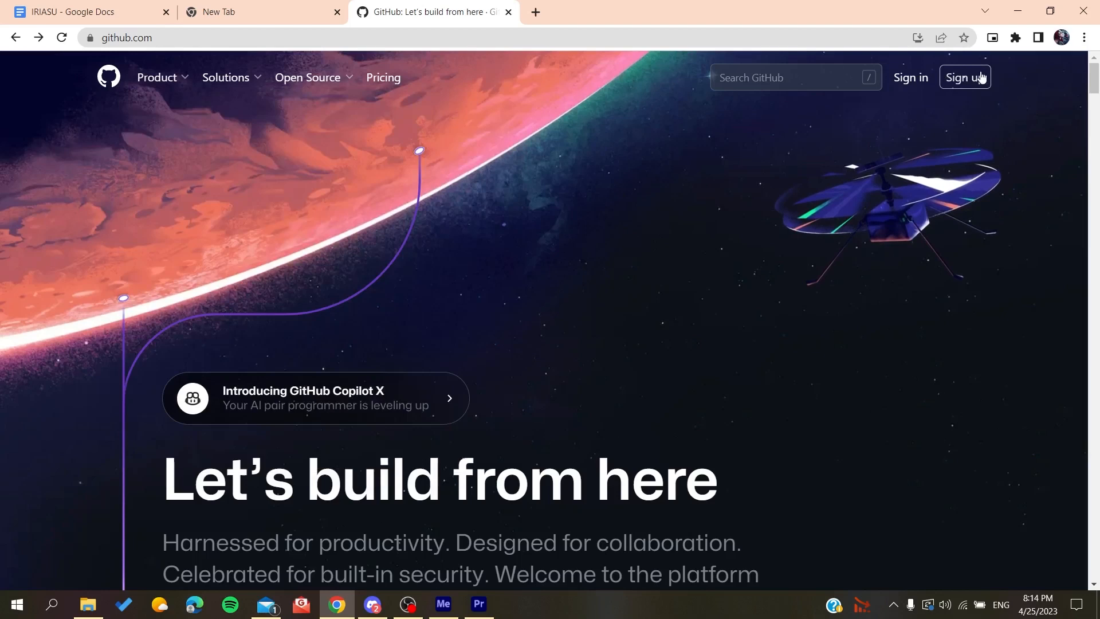
{"action": "left_click", "coordinate": [964, 76]}
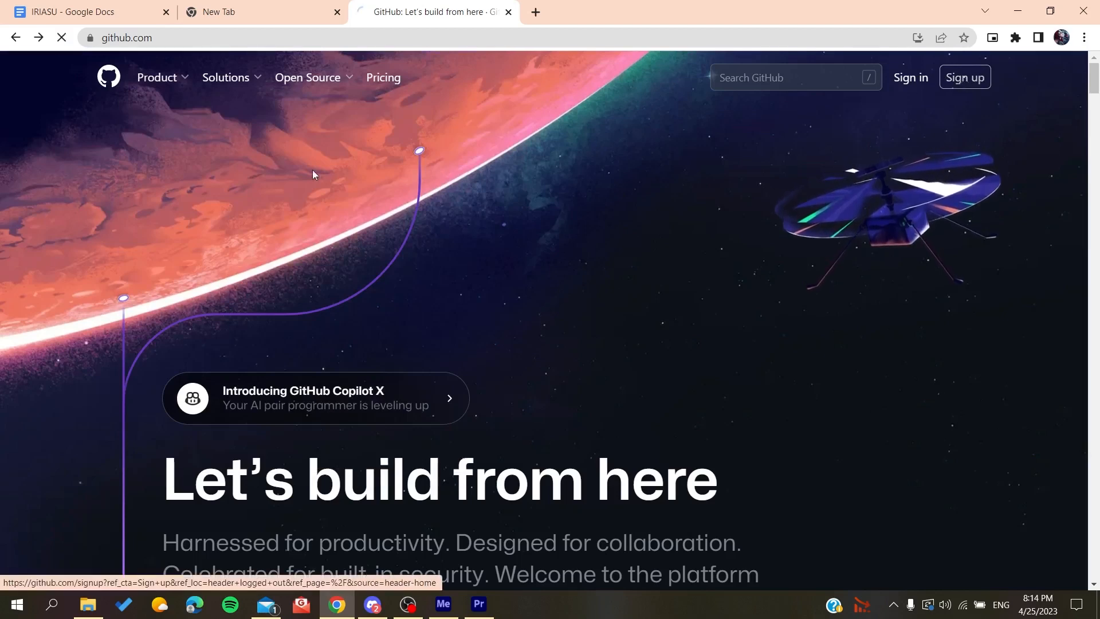
{"action": "left_click", "coordinate": [964, 77]}
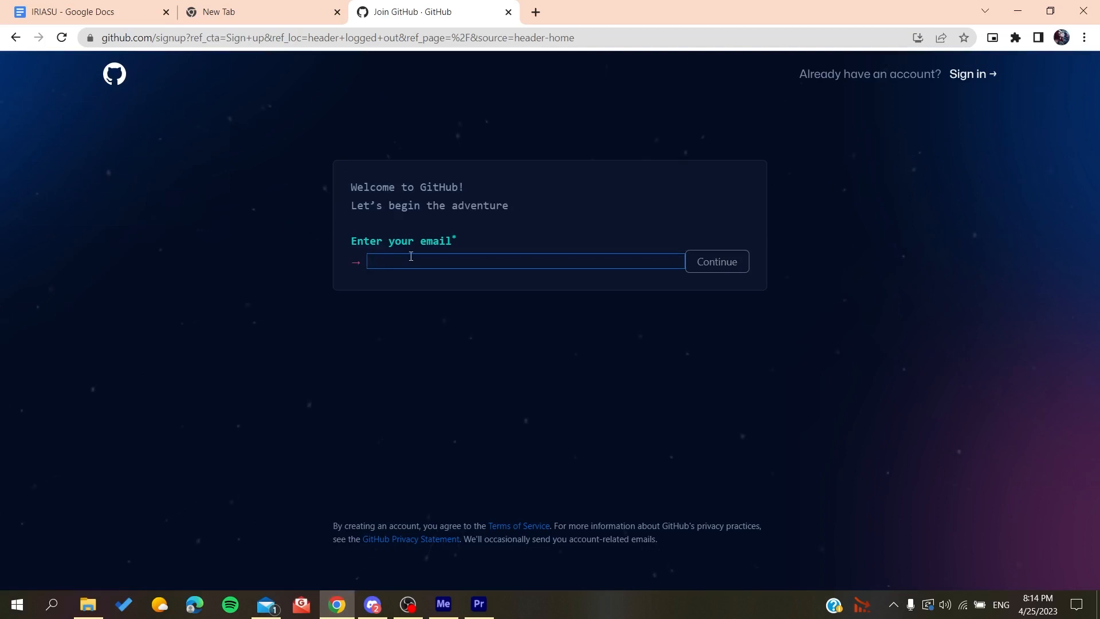
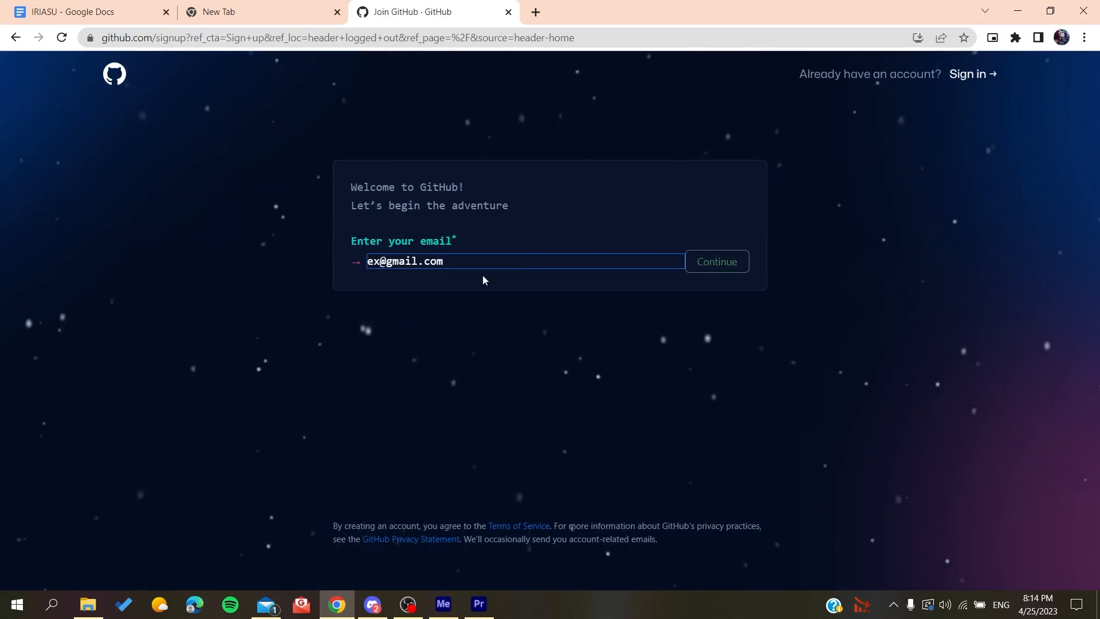
{"action": "left_click", "coordinate": [715, 262]}
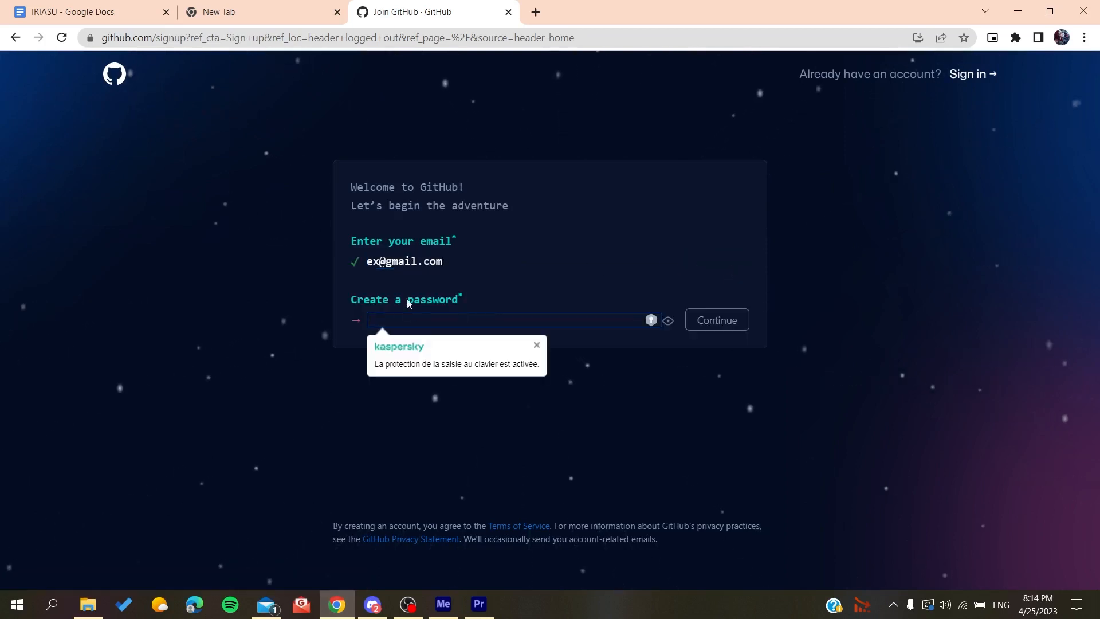
{"action": "type", "text": "•"}
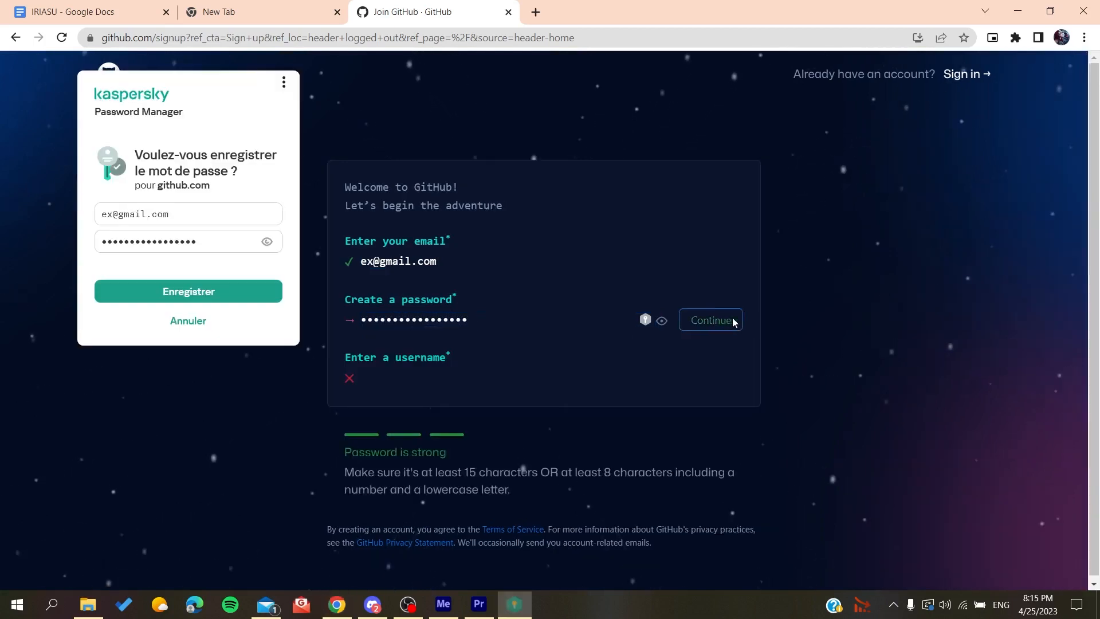
{"action": "left_click", "coordinate": [709, 320]}
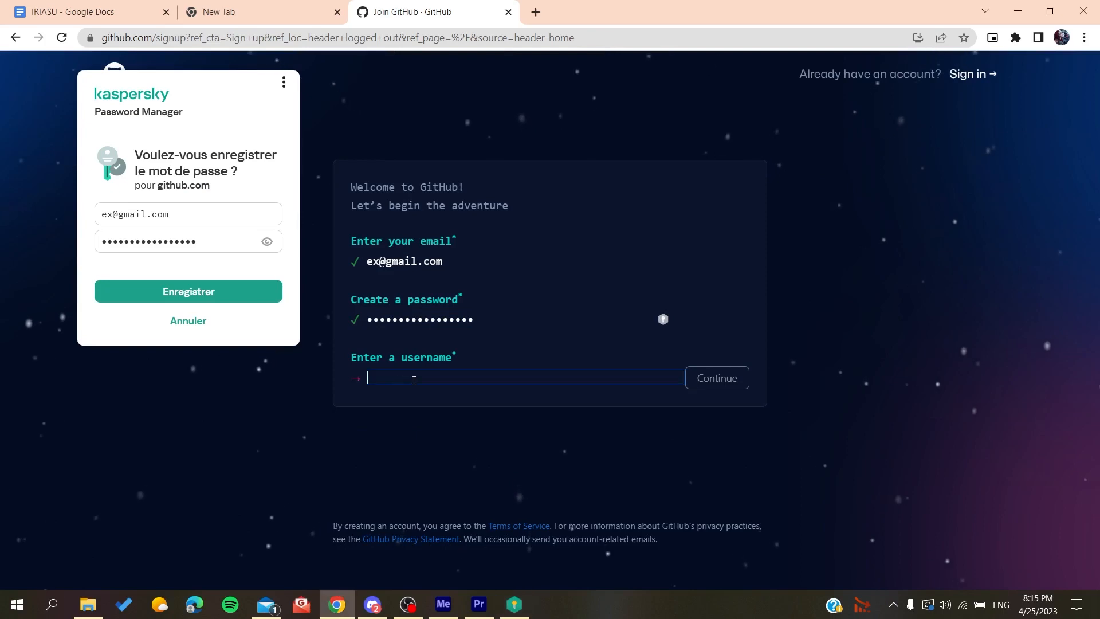
Enter the username 'IRgaer' and decline product update emails with 'n'.
{"action": "type", "text": "IRgaer"}
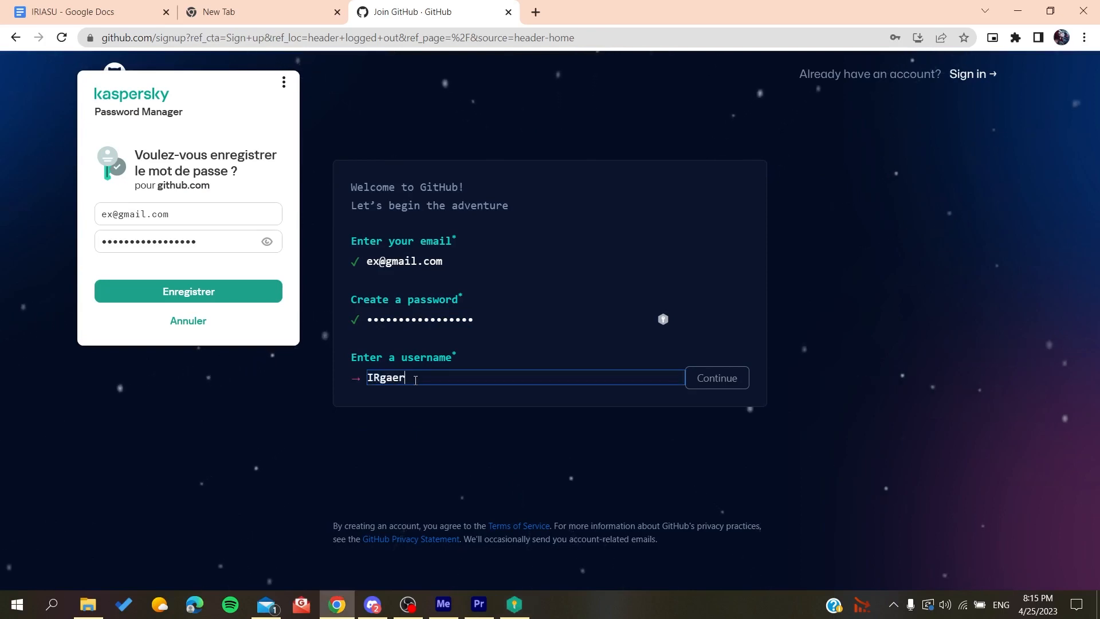
{"action": "left_click", "coordinate": [716, 377]}
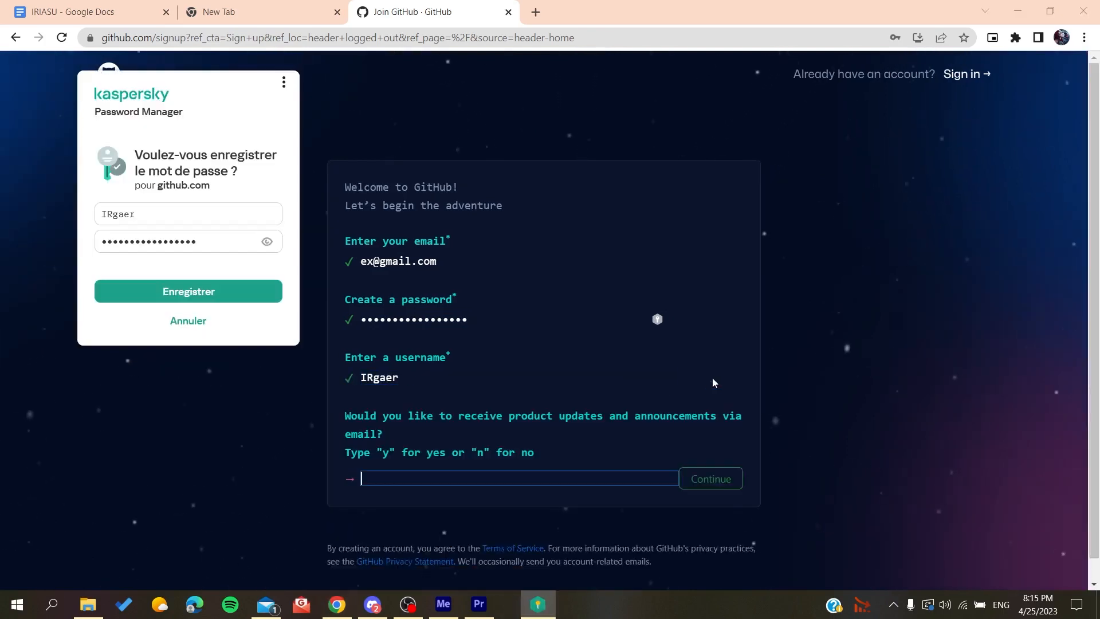
{"action": "left_click_drag", "start_coordinate": [345, 415], "coordinate": [571, 415]}
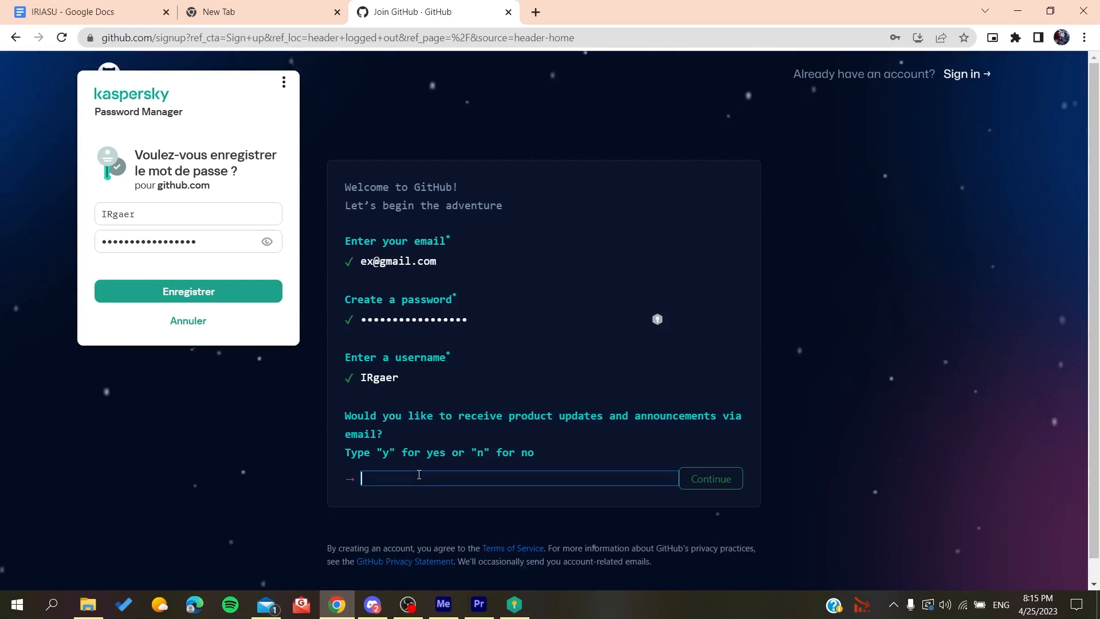
{"action": "type", "text": "n"}
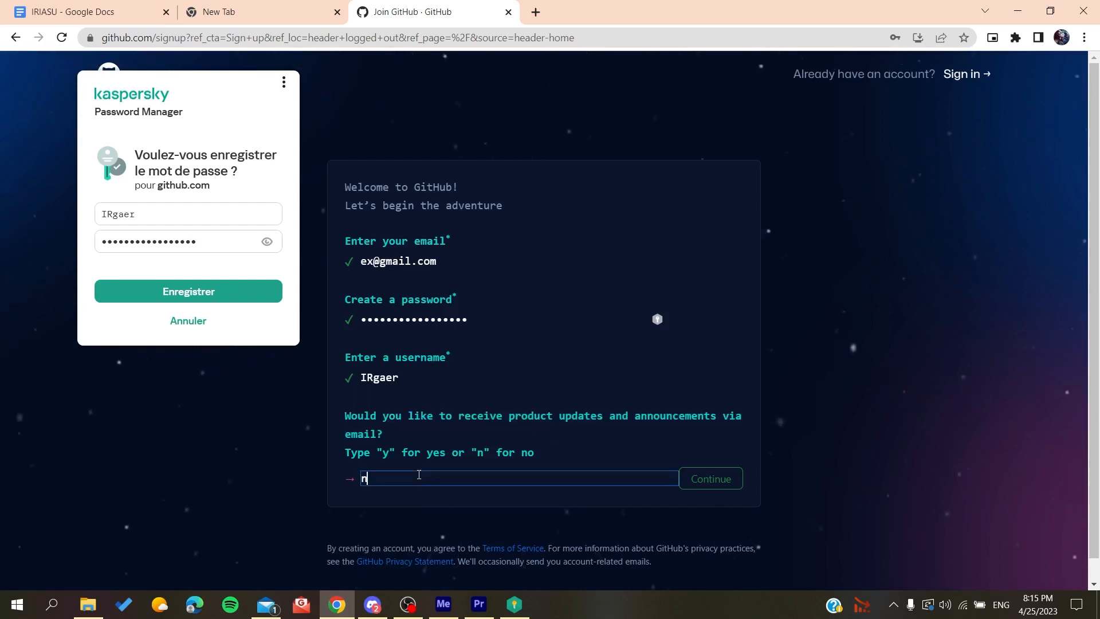
{"action": "left_click", "coordinate": [710, 487]}
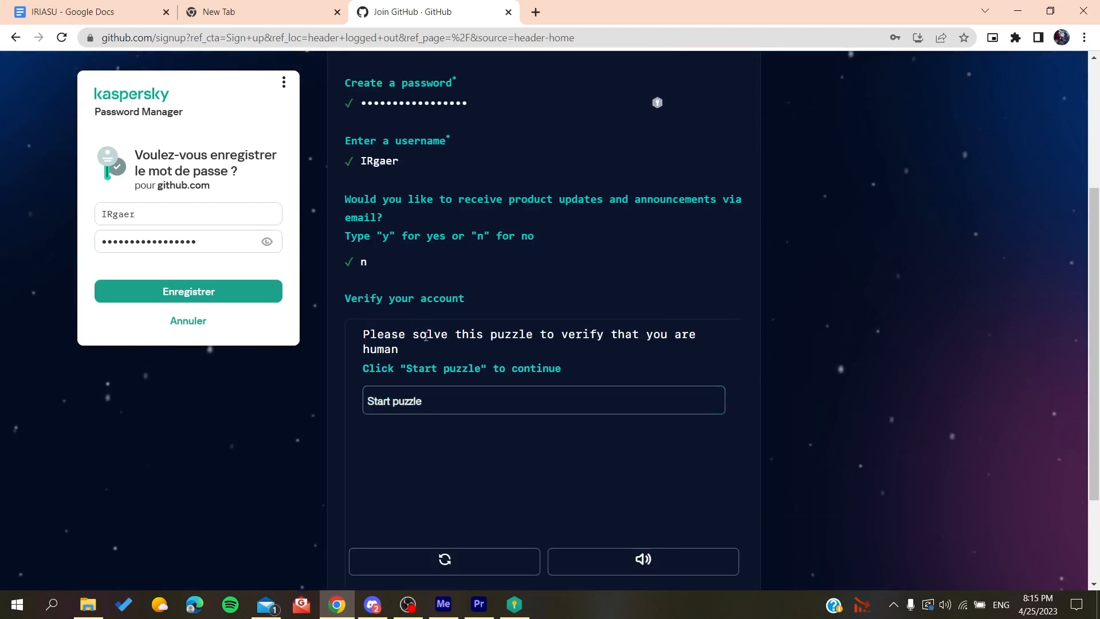
Solve the human-verification puzzle and submit Create account, reaching the launch-code page.
{"action": "left_click_drag", "start_coordinate": [427, 334], "coordinate": [399, 349]}
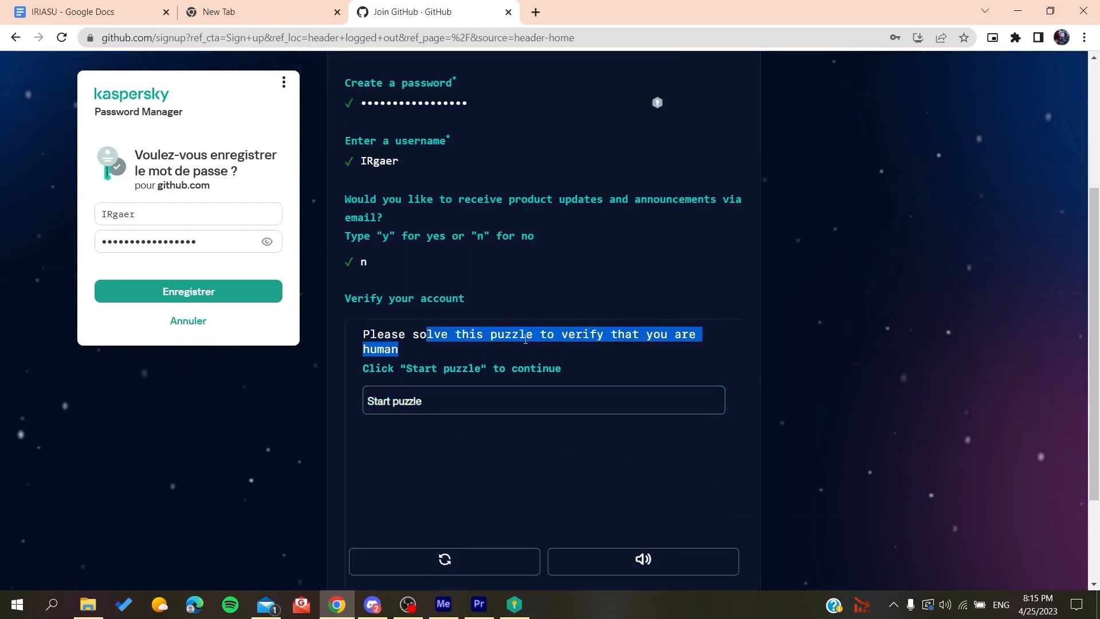
{"action": "scroll", "scroll_direction": "down", "scroll_amount": 3}
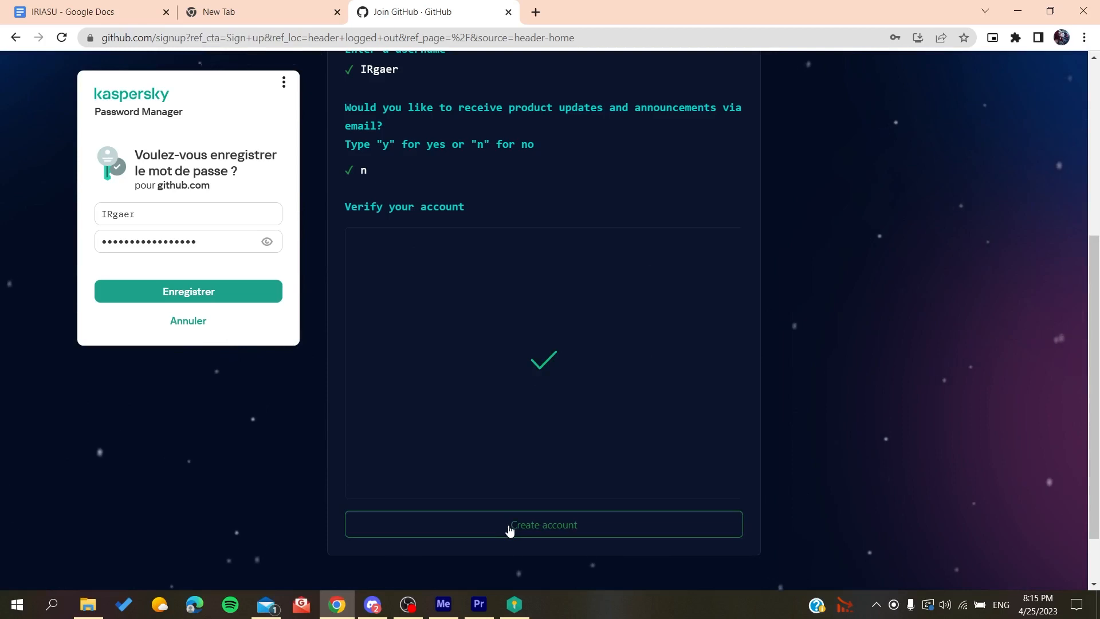
{"action": "left_click", "coordinate": [543, 524]}
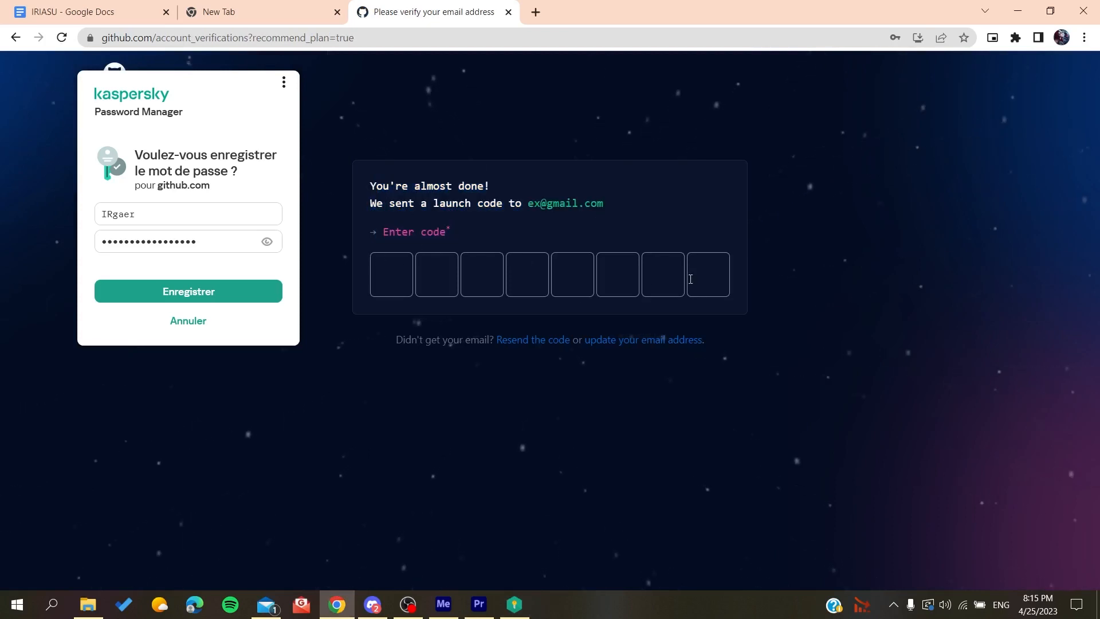
Enter the emailed launch code to finish verification and reach the signed-in home feed.
{"action": "left_click", "coordinate": [390, 273]}
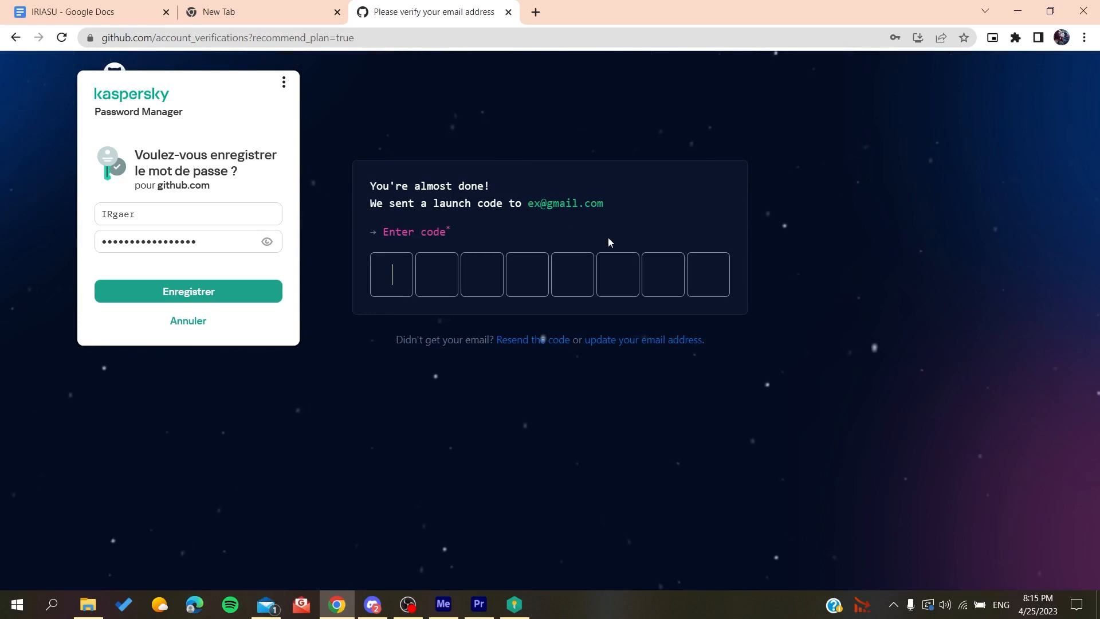
{"action": "left_click", "coordinate": [187, 320]}
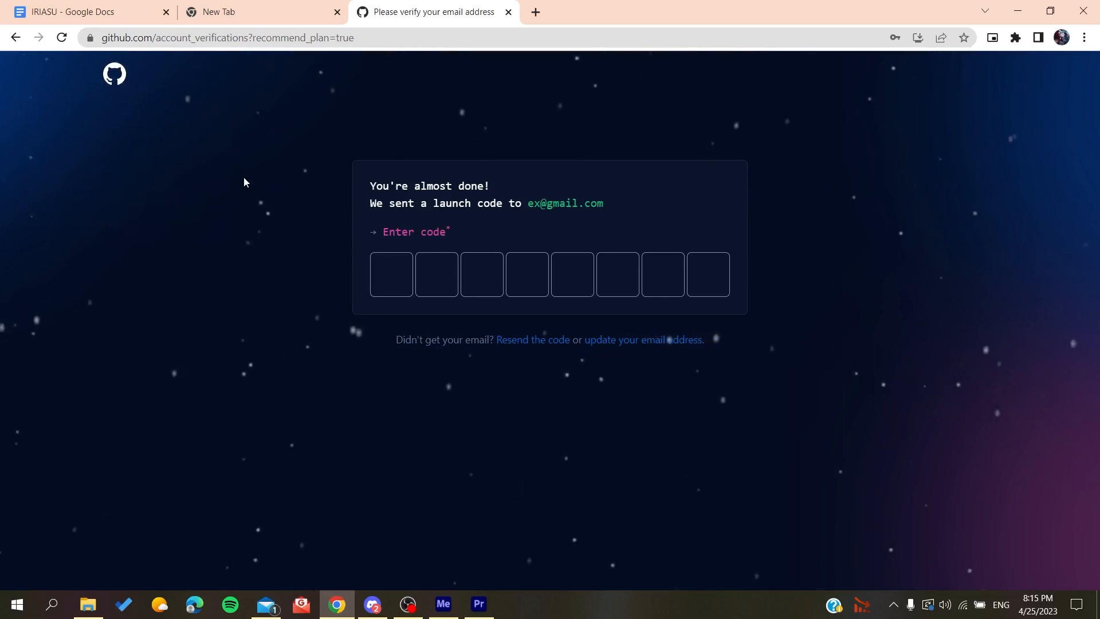
{"action": "mouse_move", "coordinate": [130, 73]}
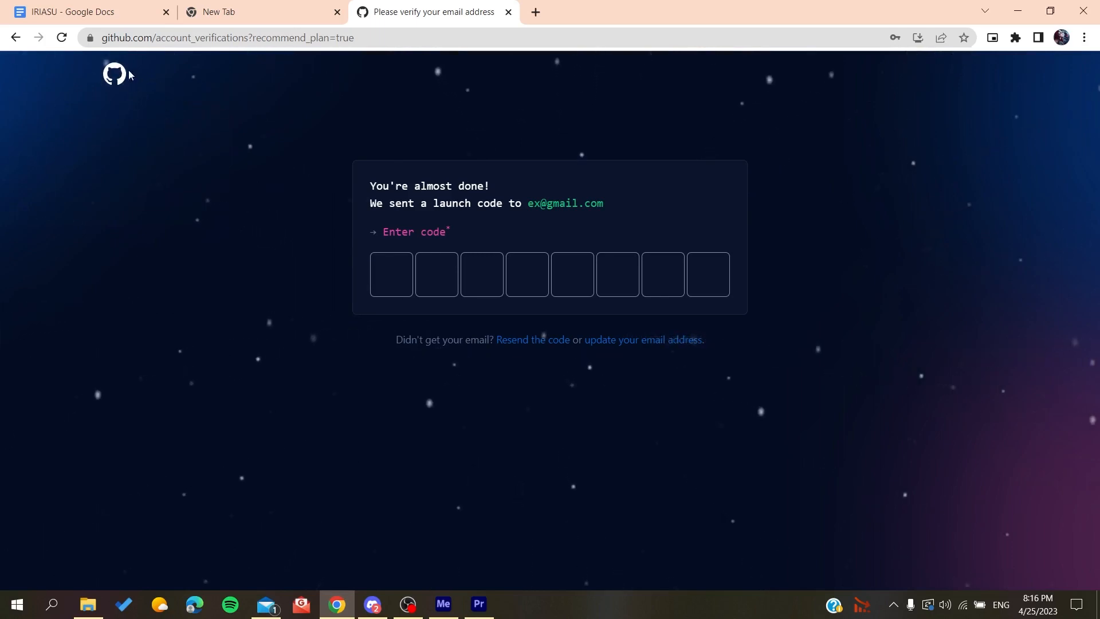
{"action": "mouse_move", "coordinate": [218, 187]}
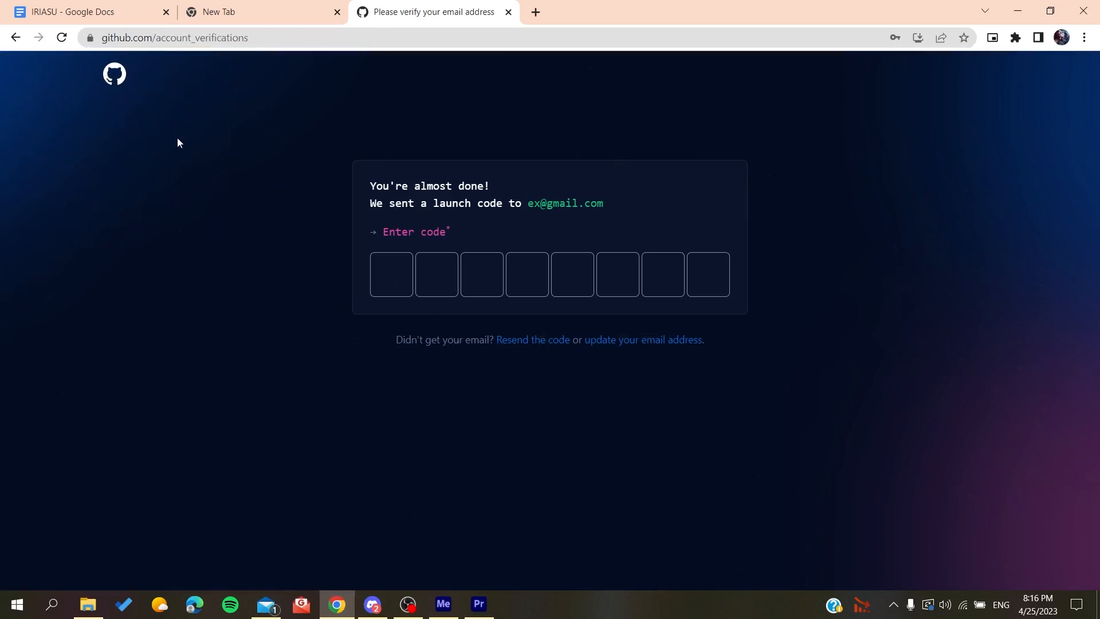
{"action": "left_click", "coordinate": [391, 274]}
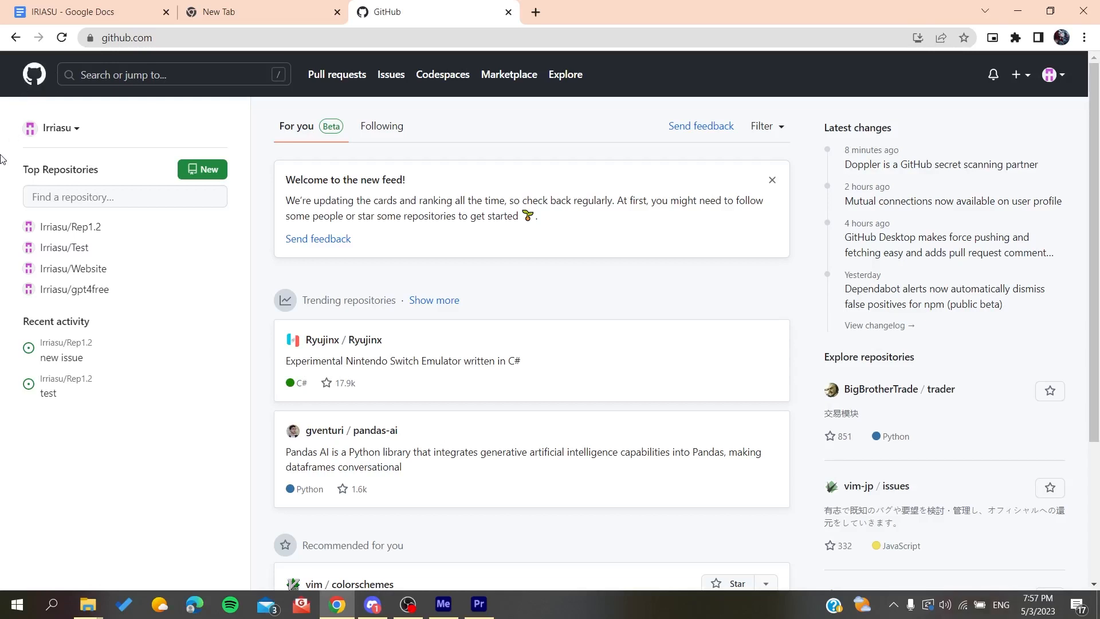
Open the Rep1.2 repository's code page from the Top Repositories sidebar.
{"action": "left_click", "coordinate": [69, 227]}
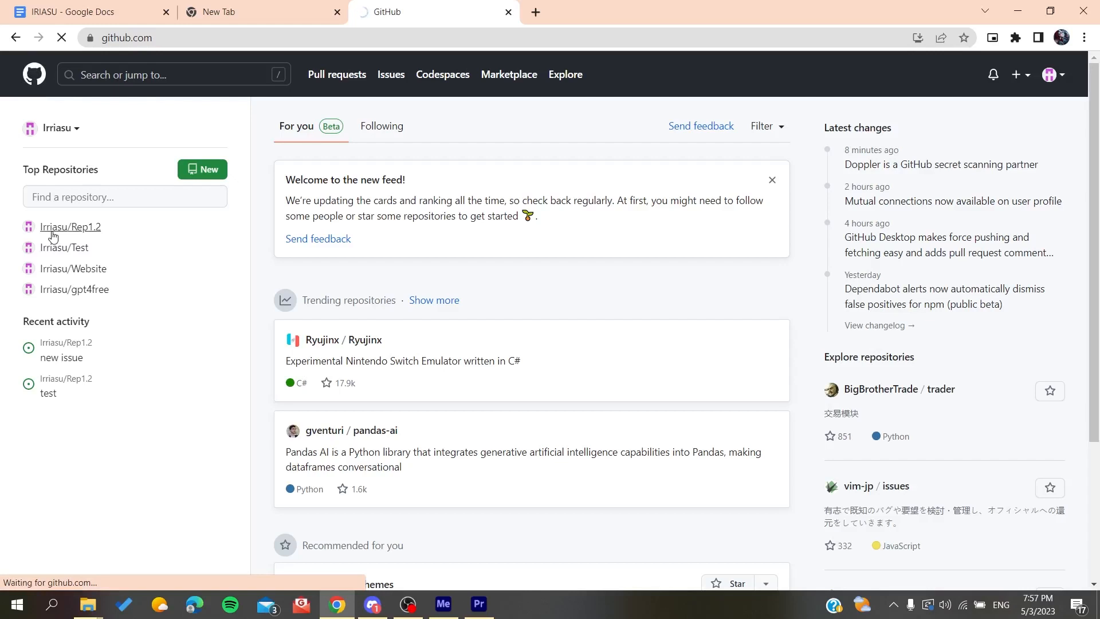
{"action": "mouse_move", "coordinate": [83, 234]}
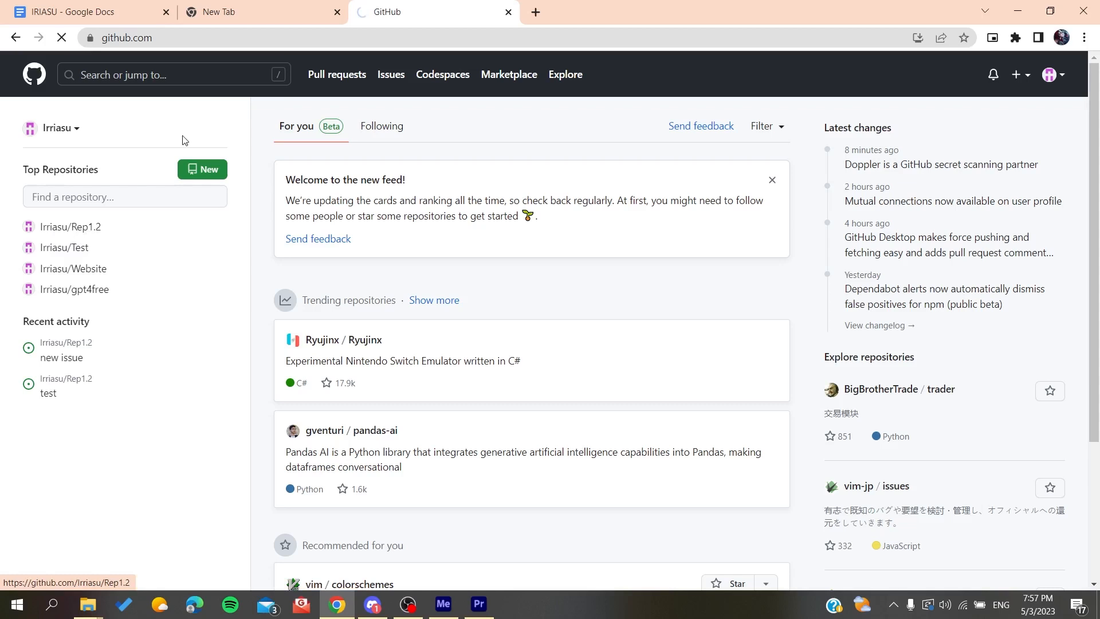
{"action": "left_click", "coordinate": [336, 74]}
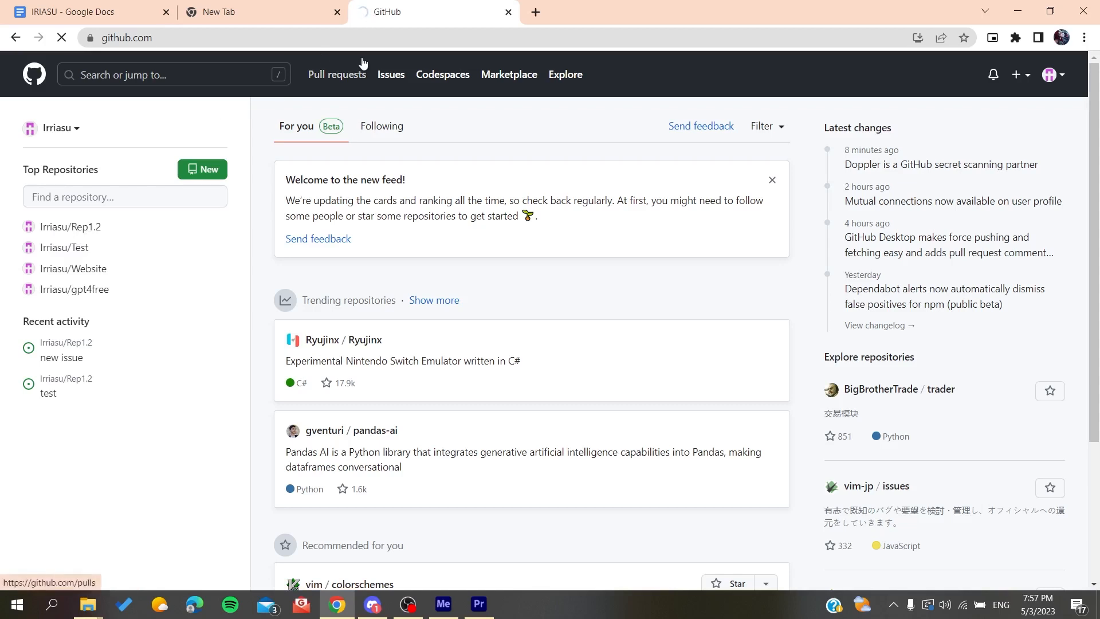
{"action": "left_click", "coordinate": [70, 227]}
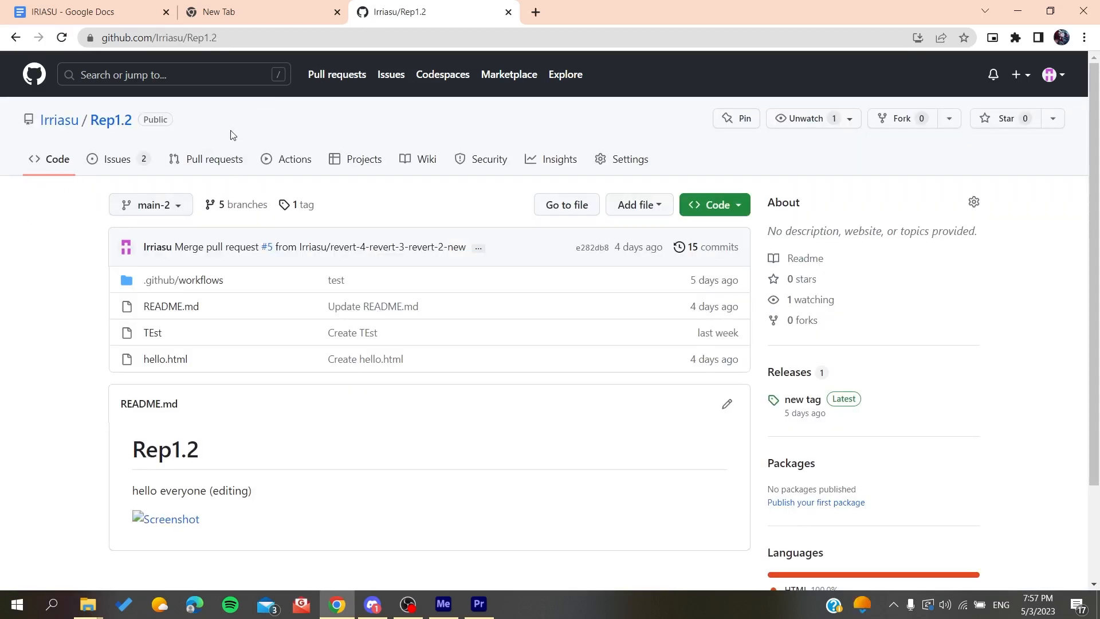
In Rep1.2's Pull requests, list the closed ones and open merged pull request #5.
{"action": "left_click", "coordinate": [215, 158]}
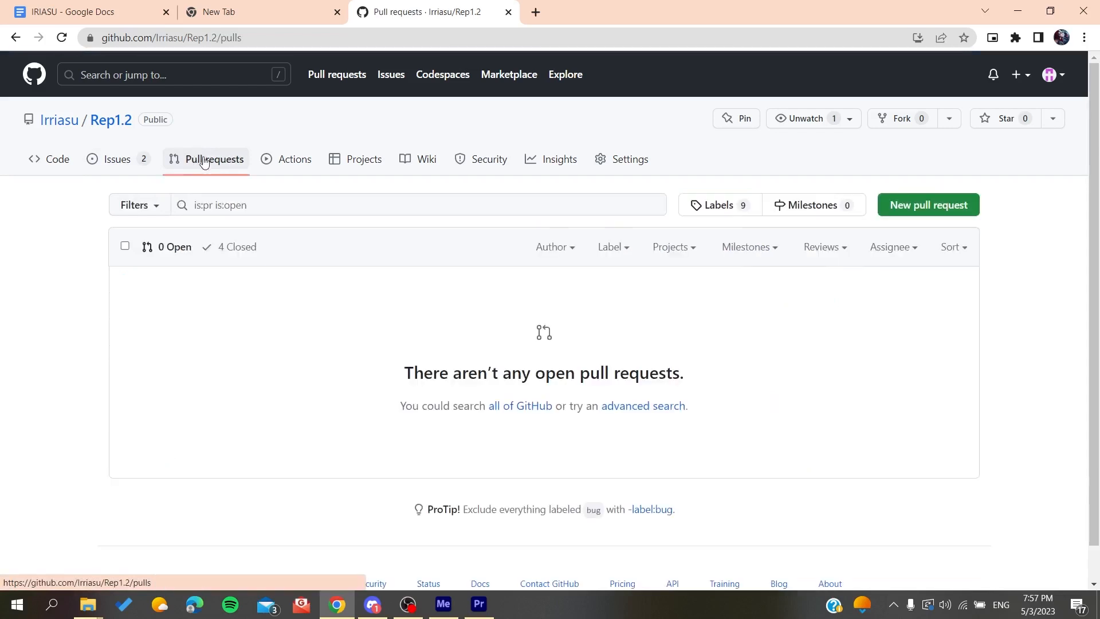
{"action": "left_click", "coordinate": [236, 246]}
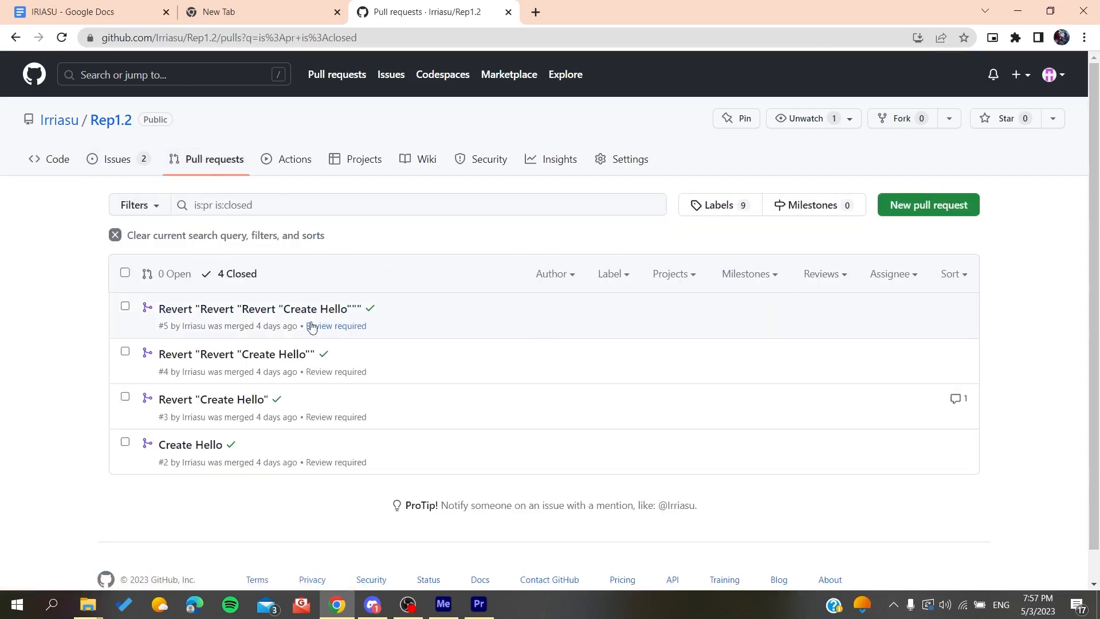
{"action": "left_click", "coordinate": [259, 308]}
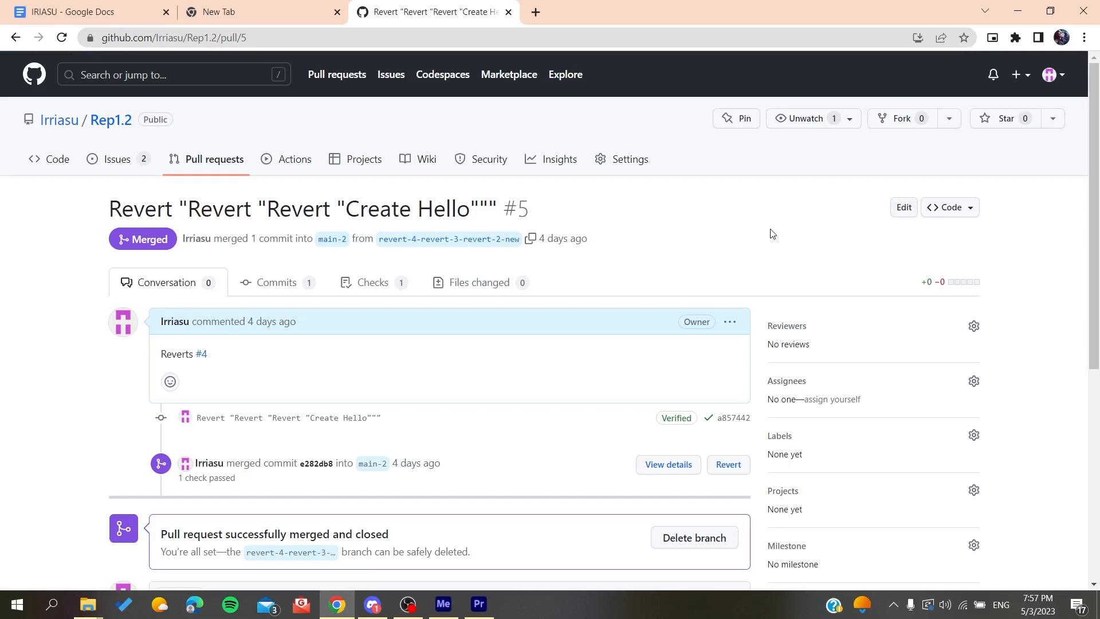
{"action": "scroll", "scroll_direction": "down", "scroll_amount": 3}
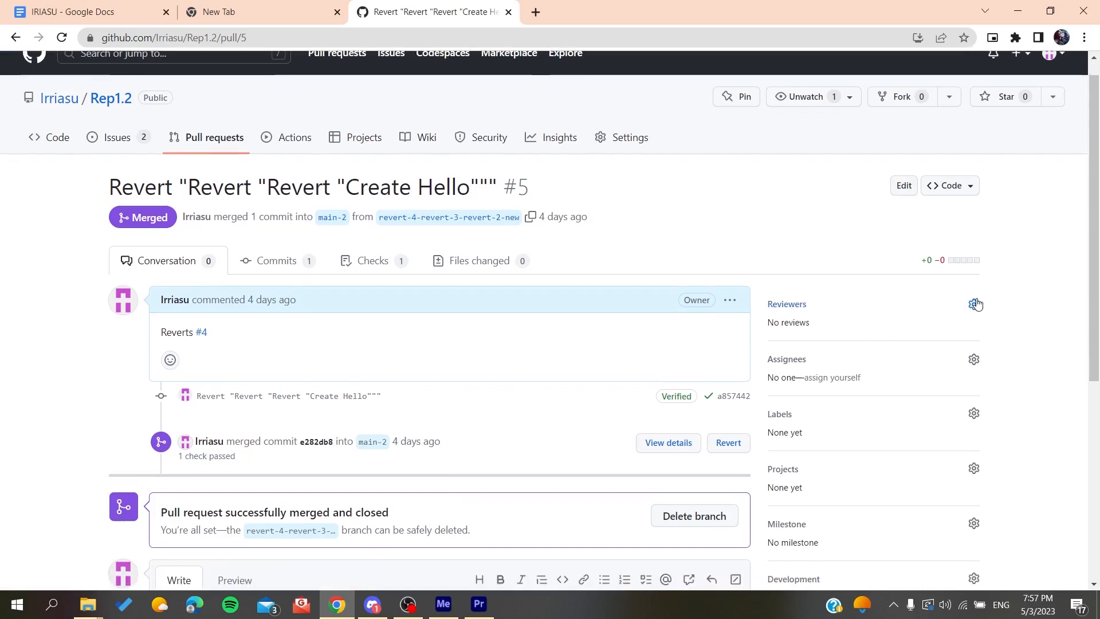